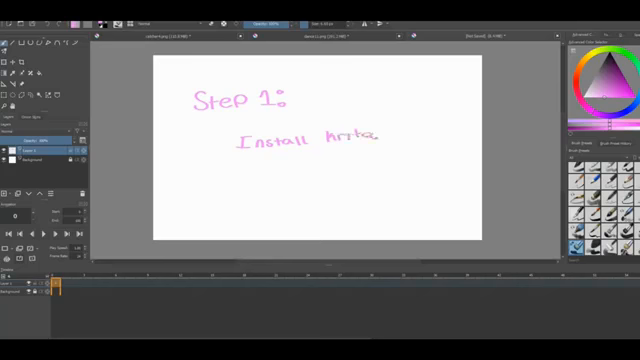
Step: Draw a black line sketch of the cat on its own layer, hiding the Step 1 note
{"action": "left_click_drag", "start_coordinate": [243, 186], "coordinate": [315, 186]}
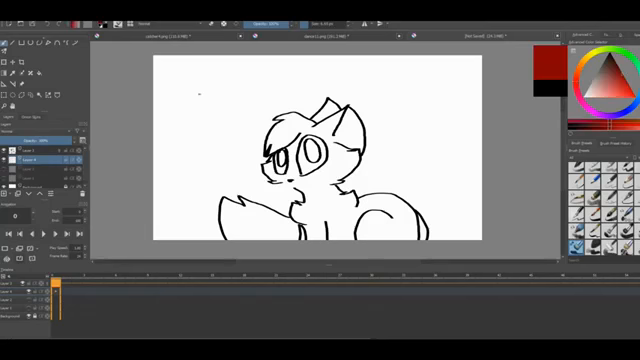
Step: Handwrite the 'Step 4:' heading in pink with the cat layer hidden
{"action": "left_click_drag", "start_coordinate": [340, 160], "coordinate": [320, 190]}
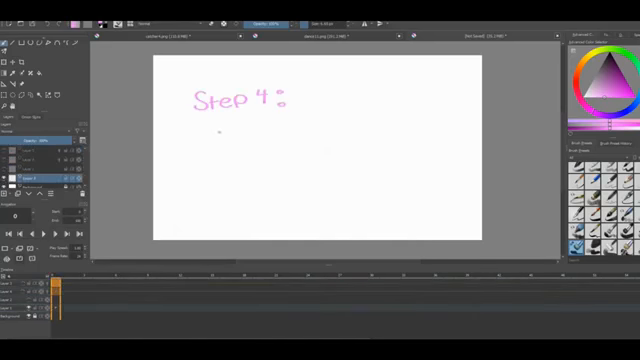
Step: Show the cat layer again and draw added timeline frames up to frame 2, eyes closed
{"action": "left_click_drag", "start_coordinate": [210, 140], "coordinate": [255, 145]}
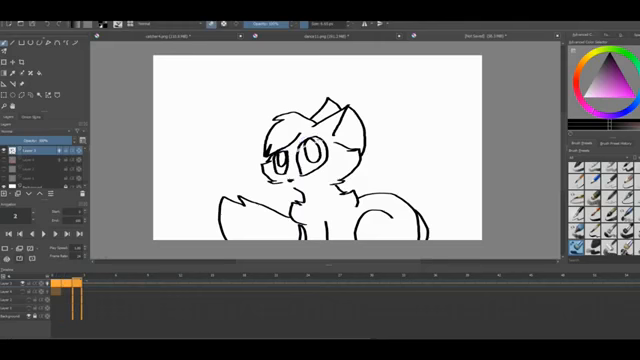
{"action": "left_click_drag", "start_coordinate": [270, 145], "coordinate": [320, 140]}
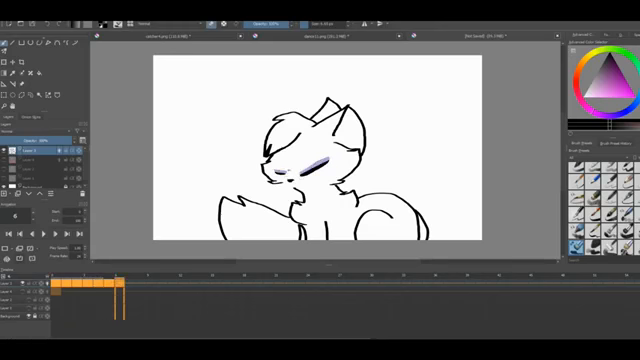
Step: Add a frame via the timeline menu, then write the pink Step 5 note about colouring all frames
{"action": "right_click", "coordinate": [103, 290]}
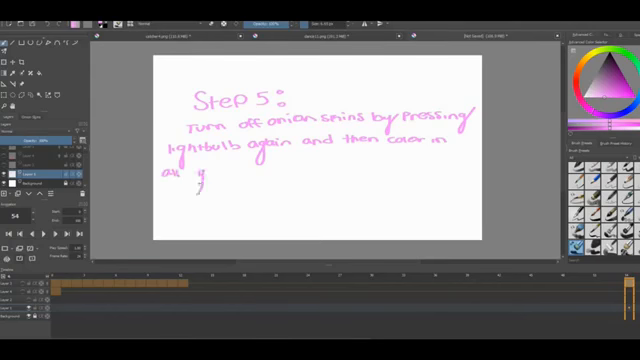
{"action": "left_click_drag", "start_coordinate": [205, 185], "coordinate": [305, 182]}
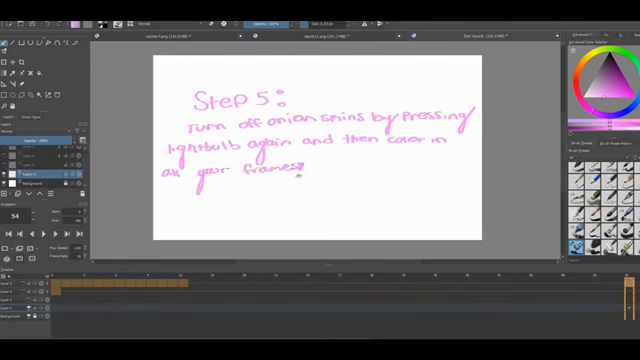